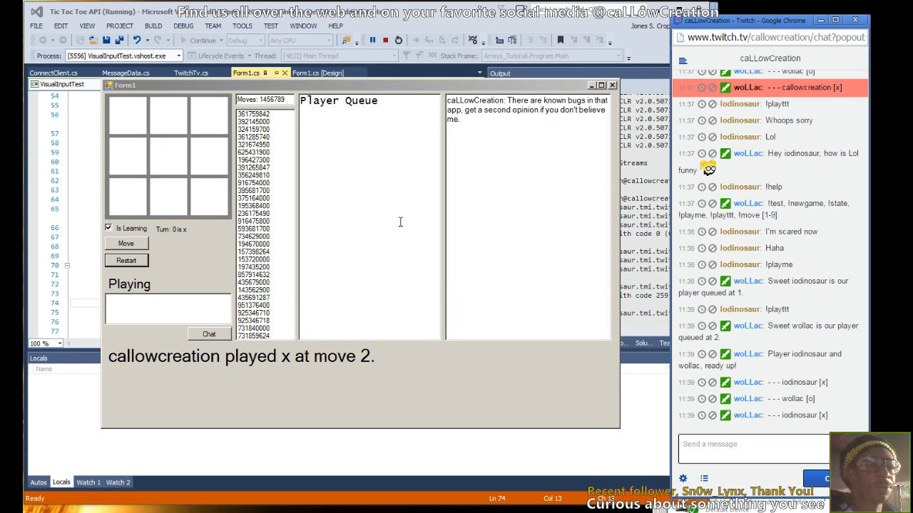
pyautogui.write('!playttt')
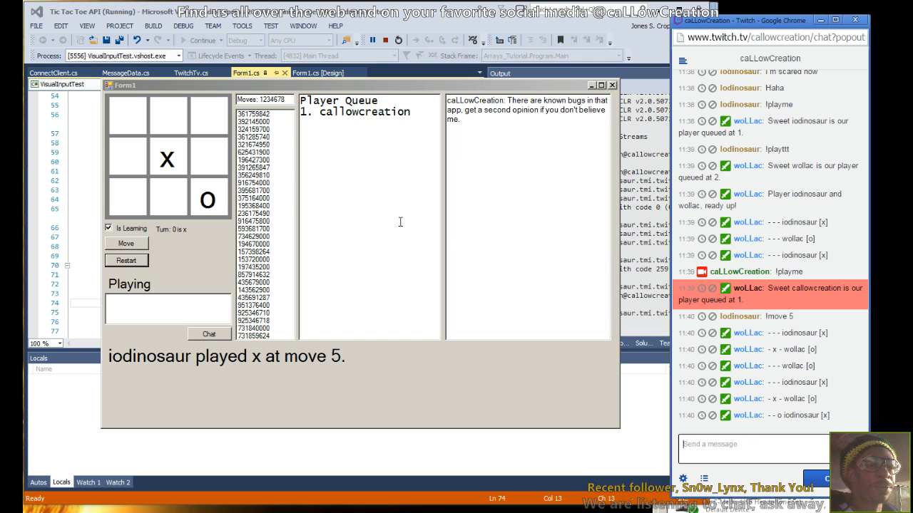
pyautogui.scroll(-3)
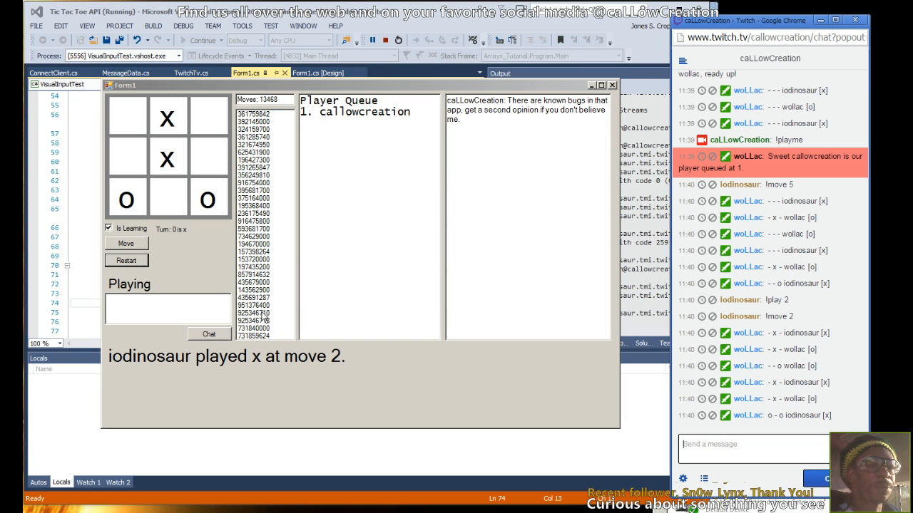
pyautogui.moveTo(276, 318)
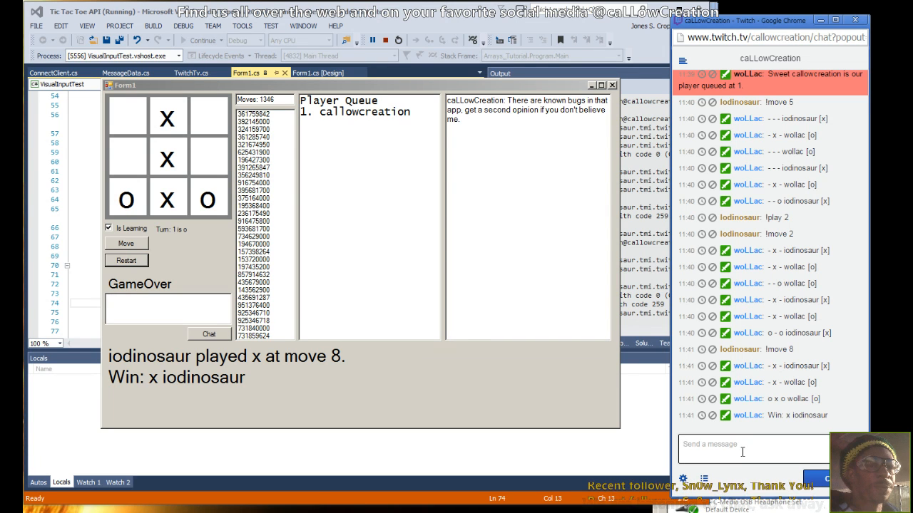
pyautogui.scroll(-3)
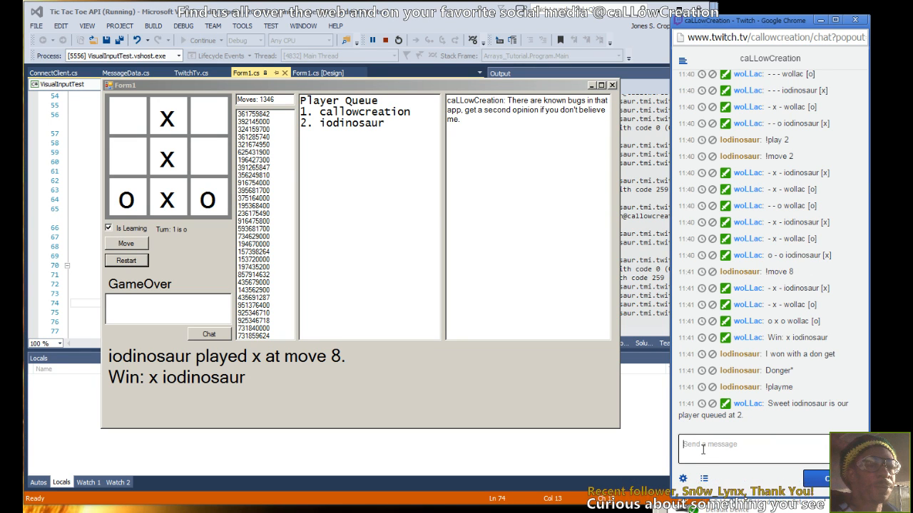
pyautogui.write('!ne')
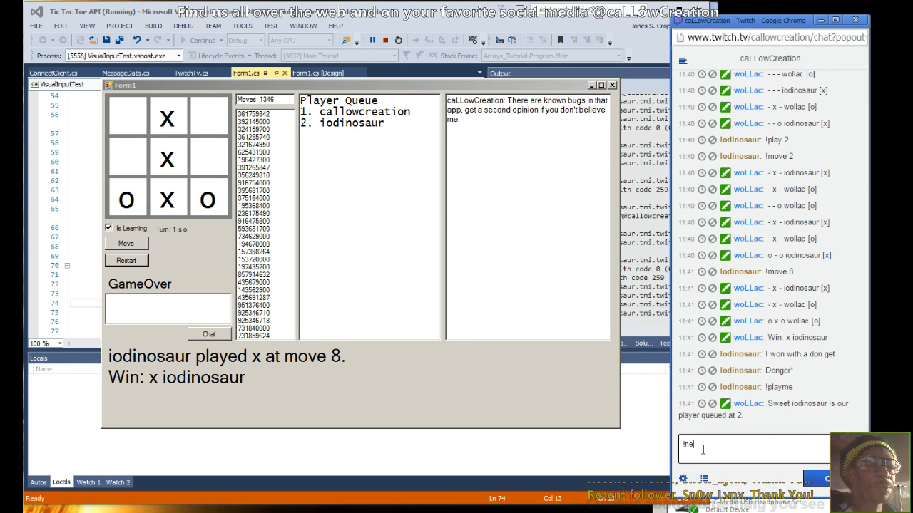